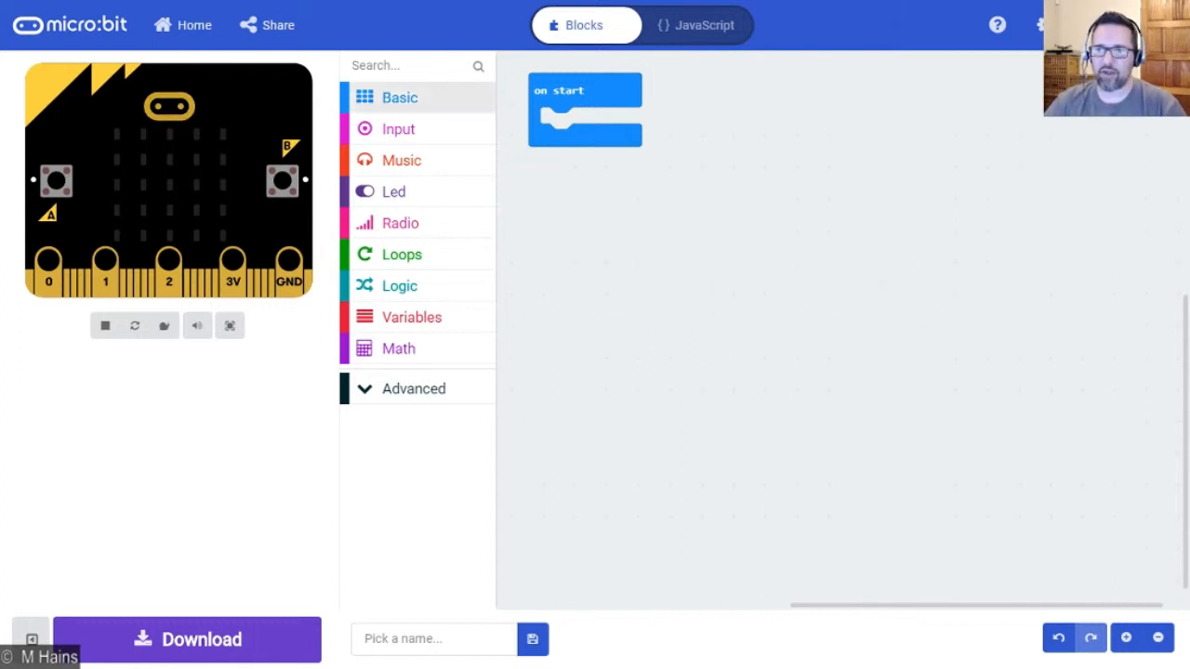
# - Make on start show "Hello!" and begin naming the project "TUT"
pyautogui.click(398, 97)
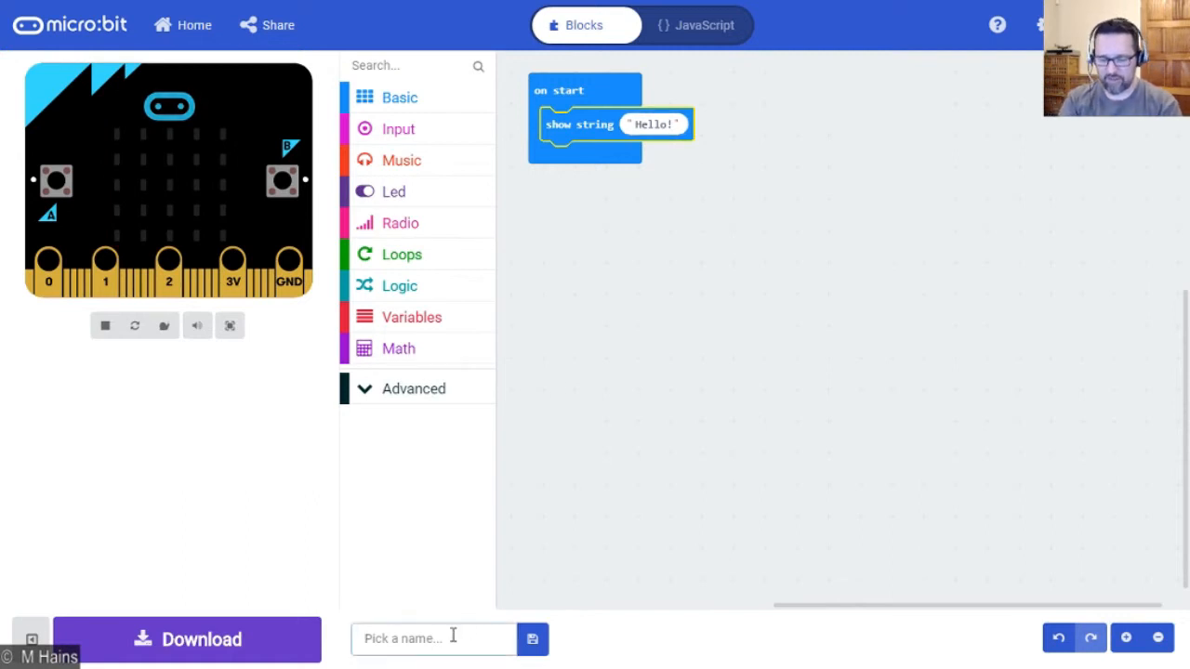
pyautogui.write('TUT')
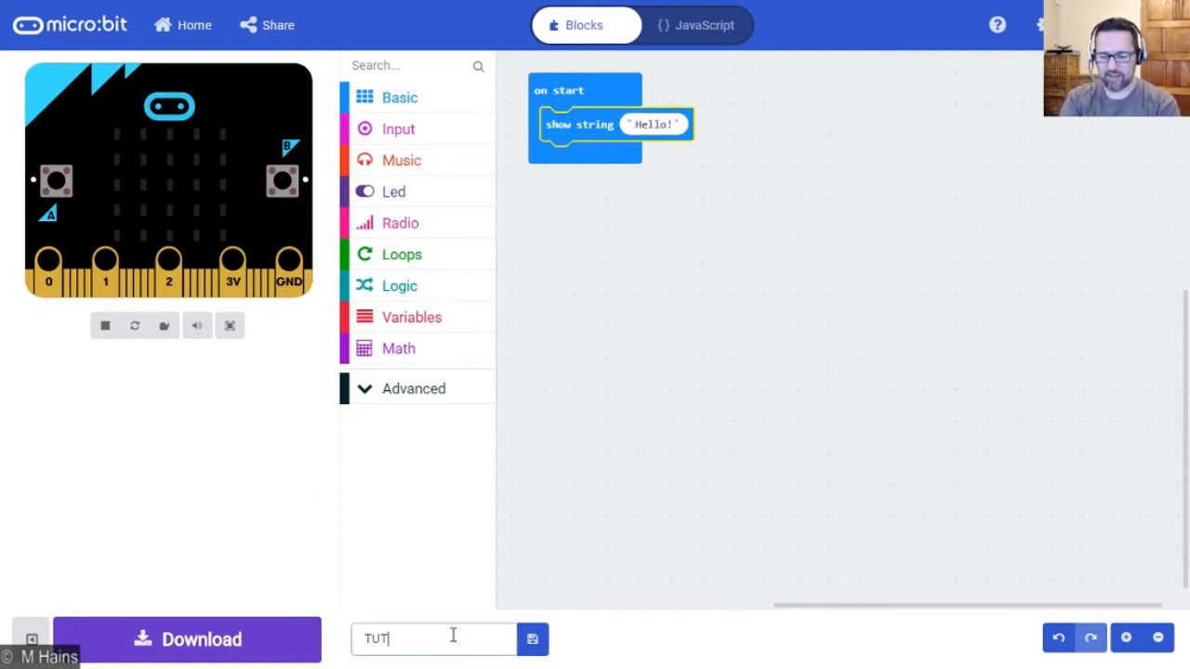